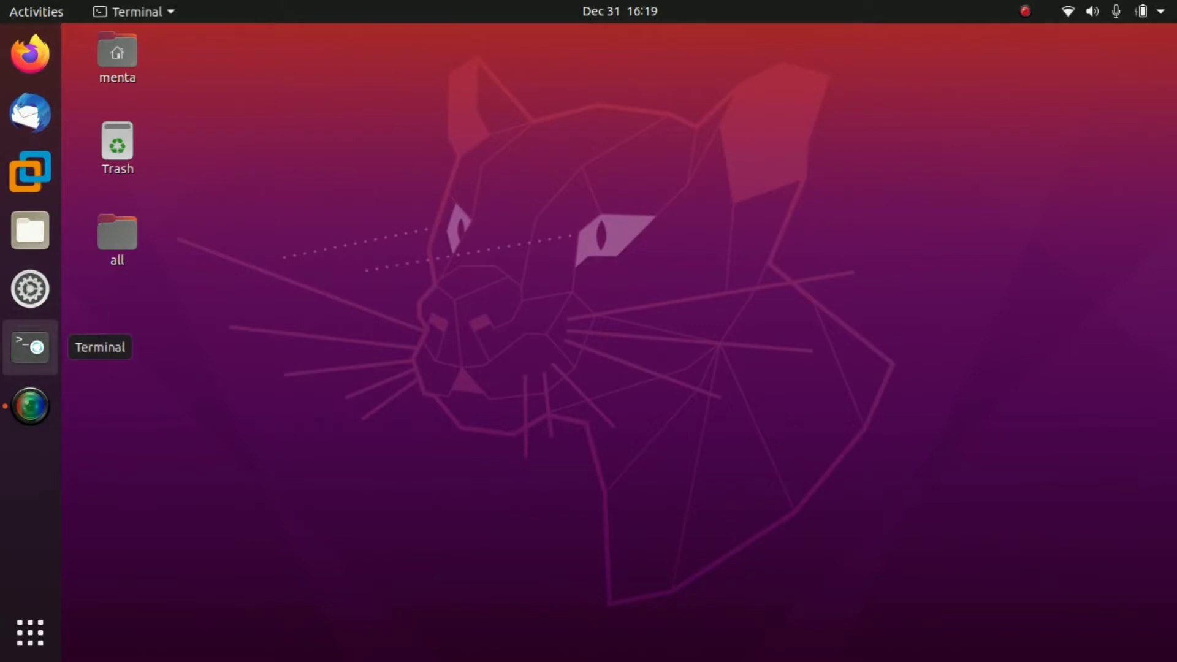
# Step: Run sudo apt install kdeconnect, supply the password and confirm the dependency download with y
pyautogui.click(30, 347)
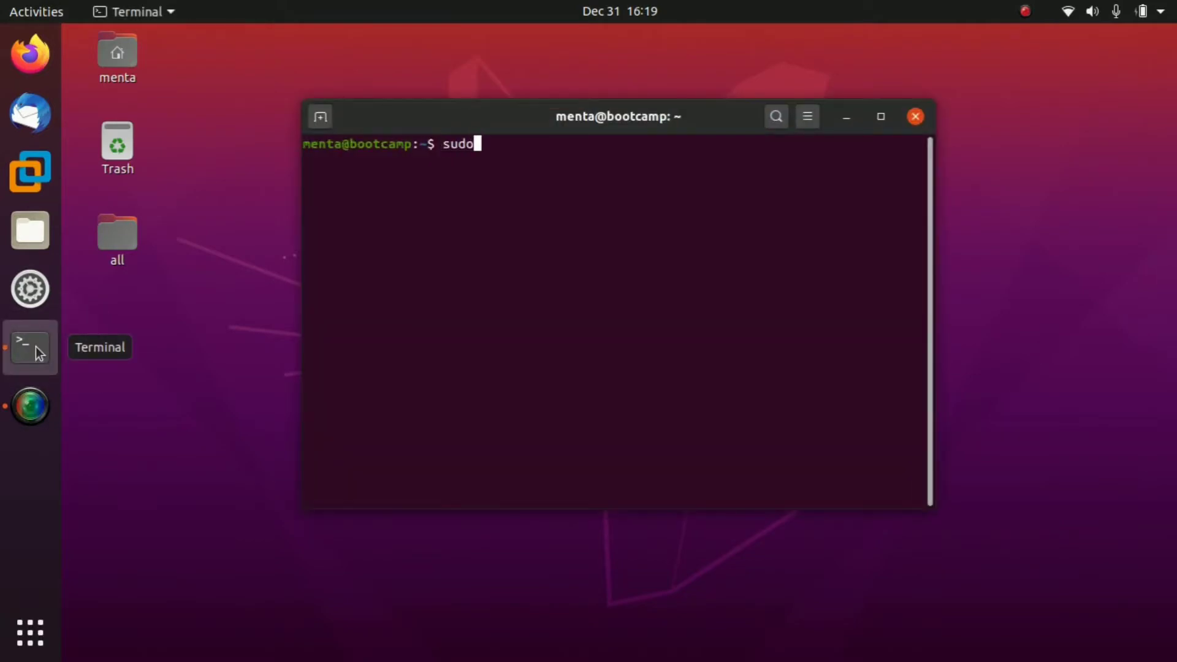
pyautogui.write('apt oin')
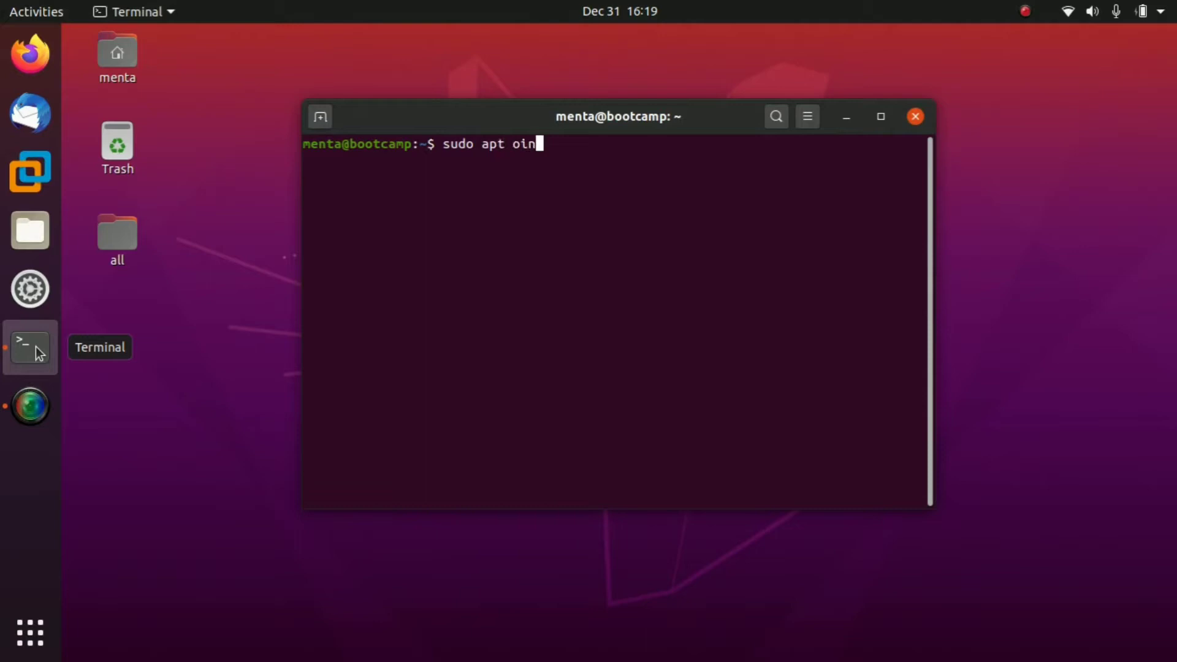
pyautogui.write('install kd')
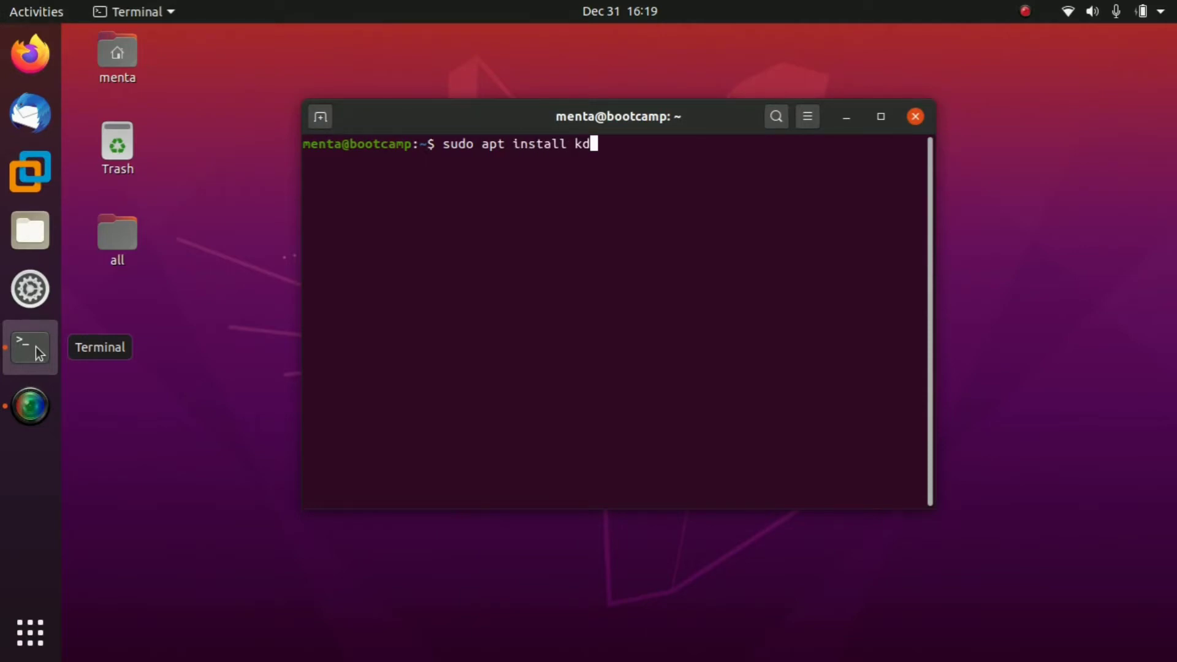
pyautogui.write('econnerc')
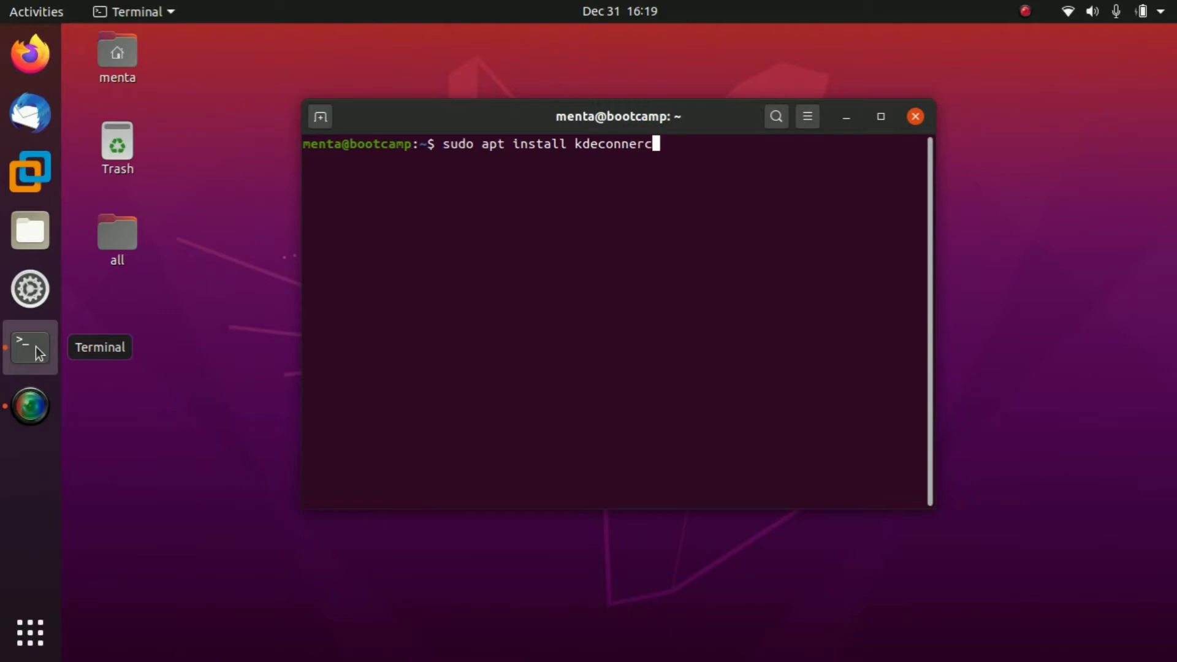
pyautogui.press('Return')
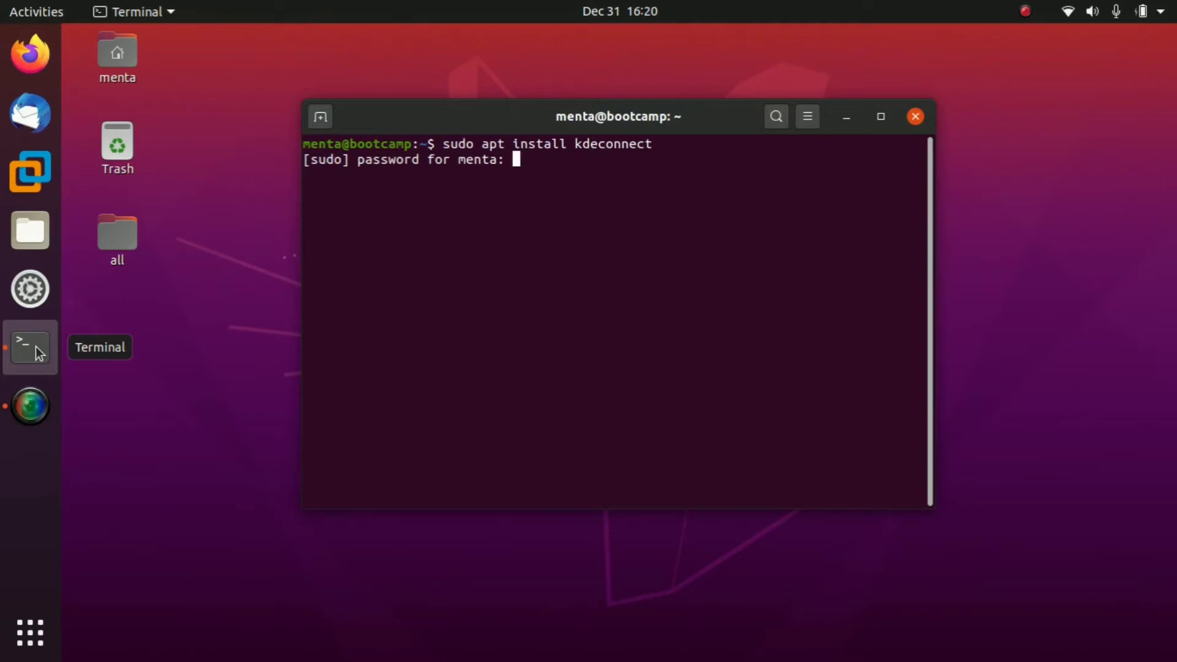
pyautogui.press('Return')
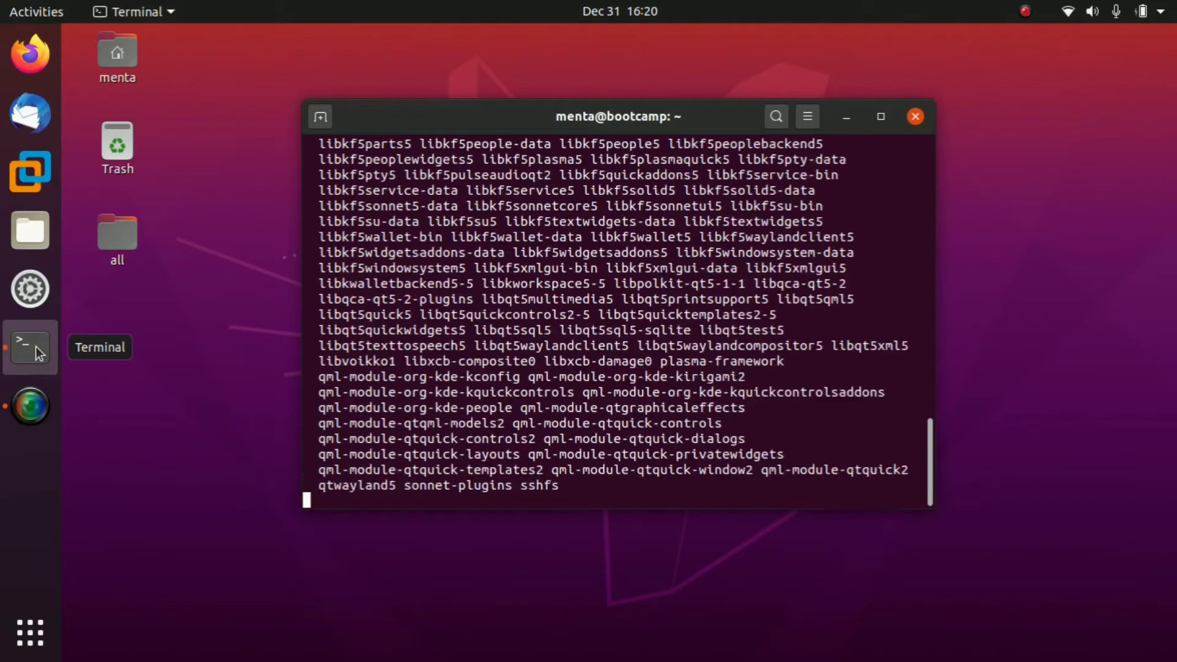
pyautogui.write('y')
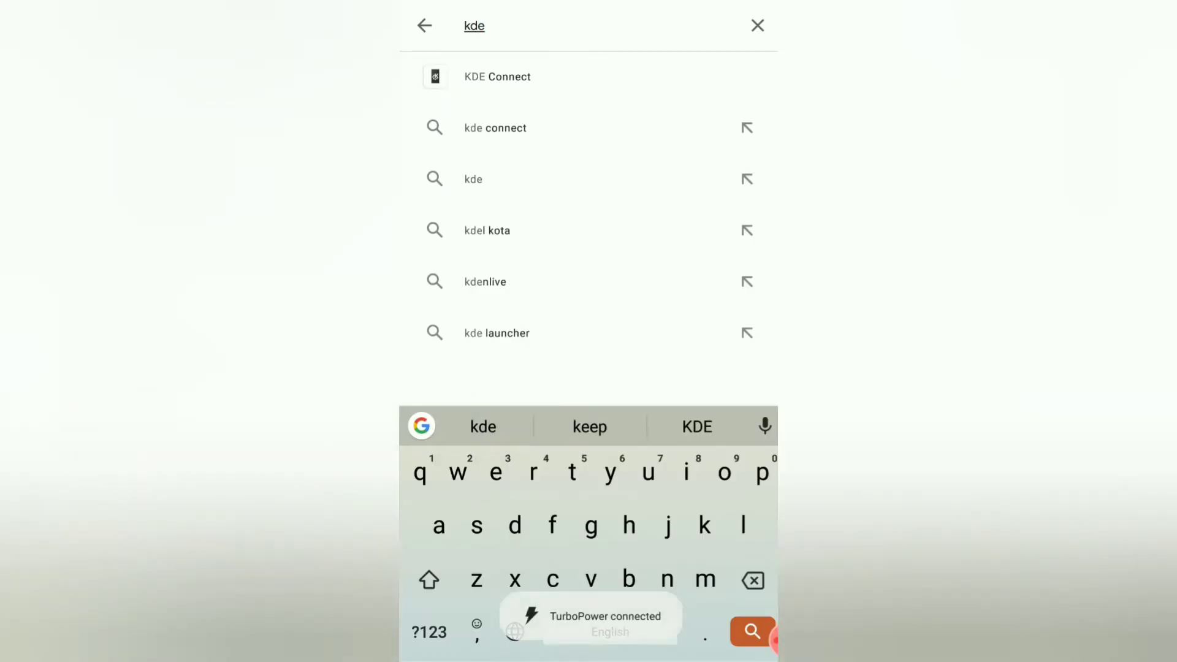
# Step: Install the KDE Connect app from its Play Store page
pyautogui.click(496, 76)
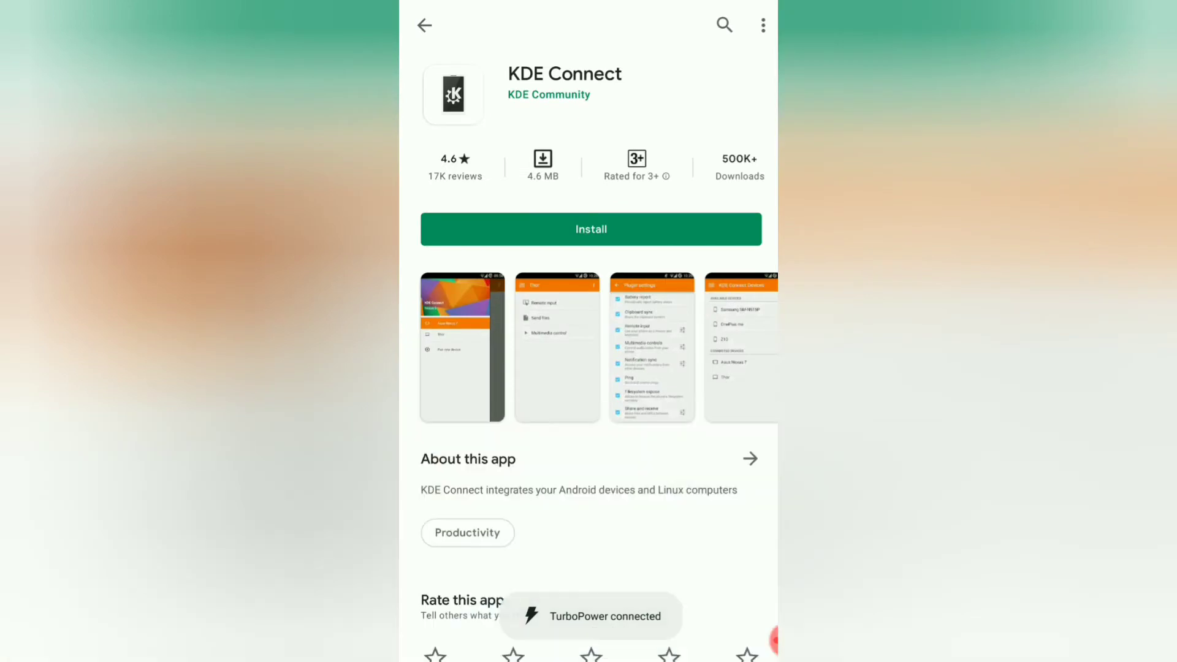
pyautogui.click(591, 229)
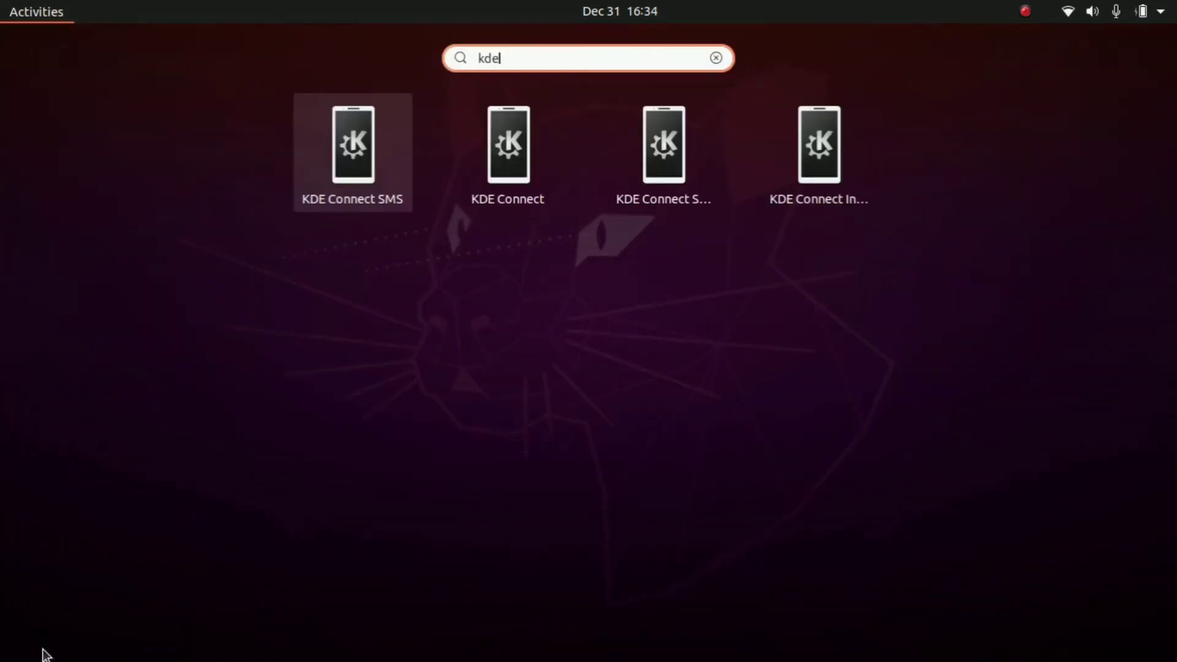
pyautogui.moveTo(343, 621)
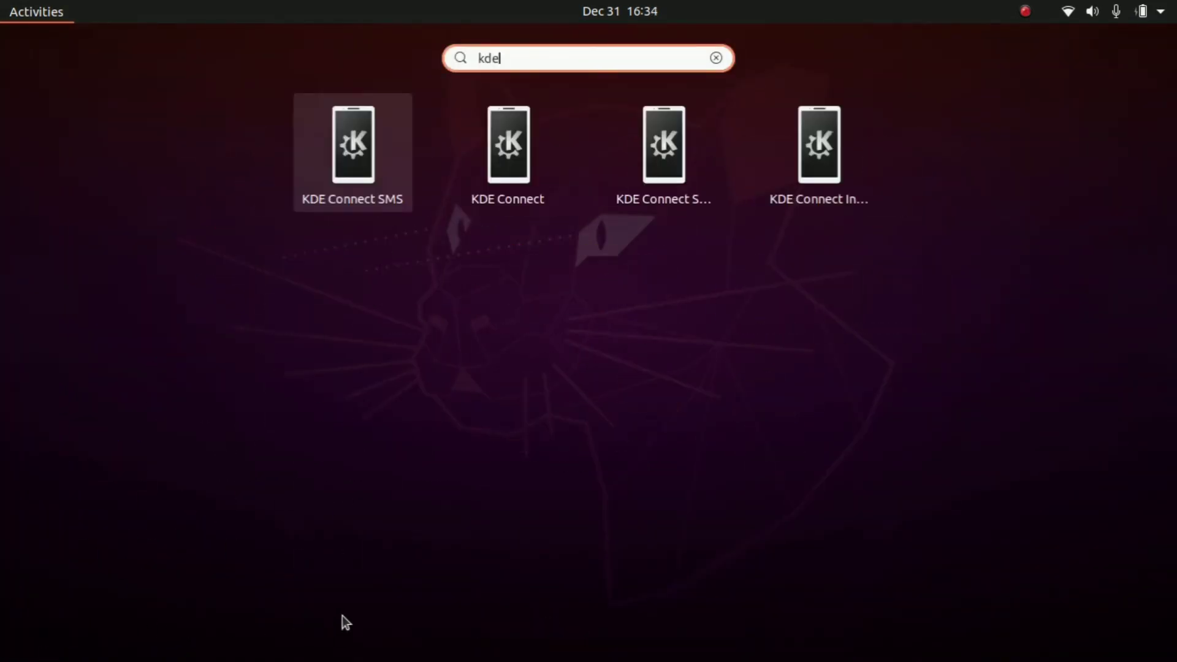
pyautogui.moveTo(663, 149)
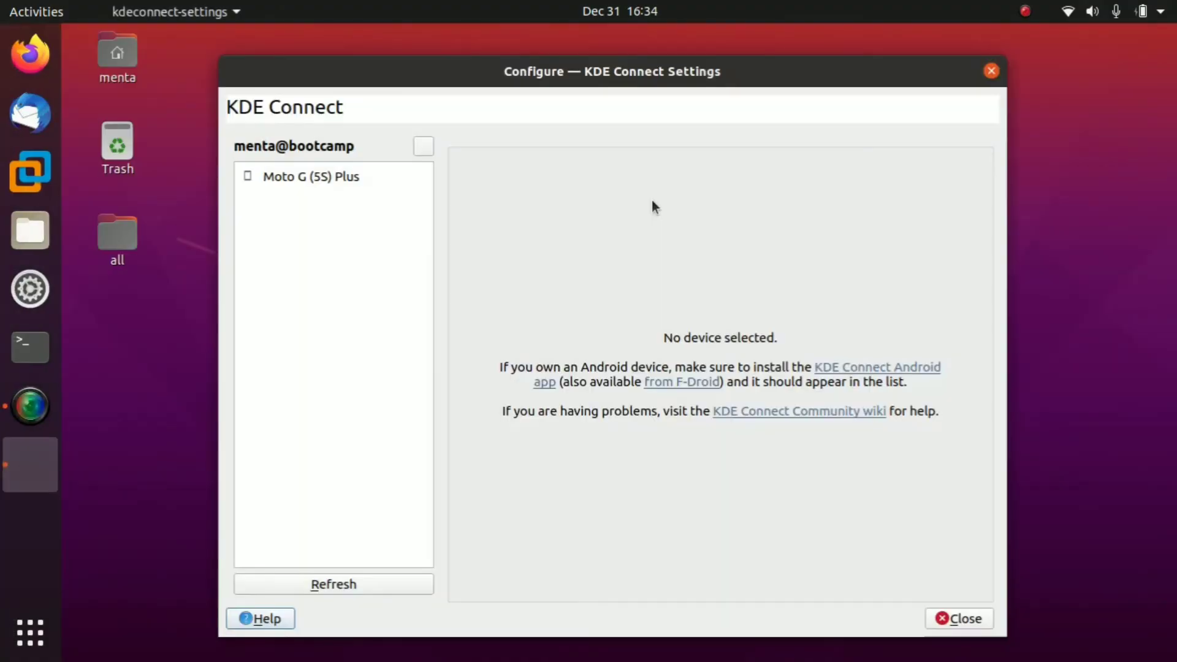
pyautogui.moveTo(368, 187)
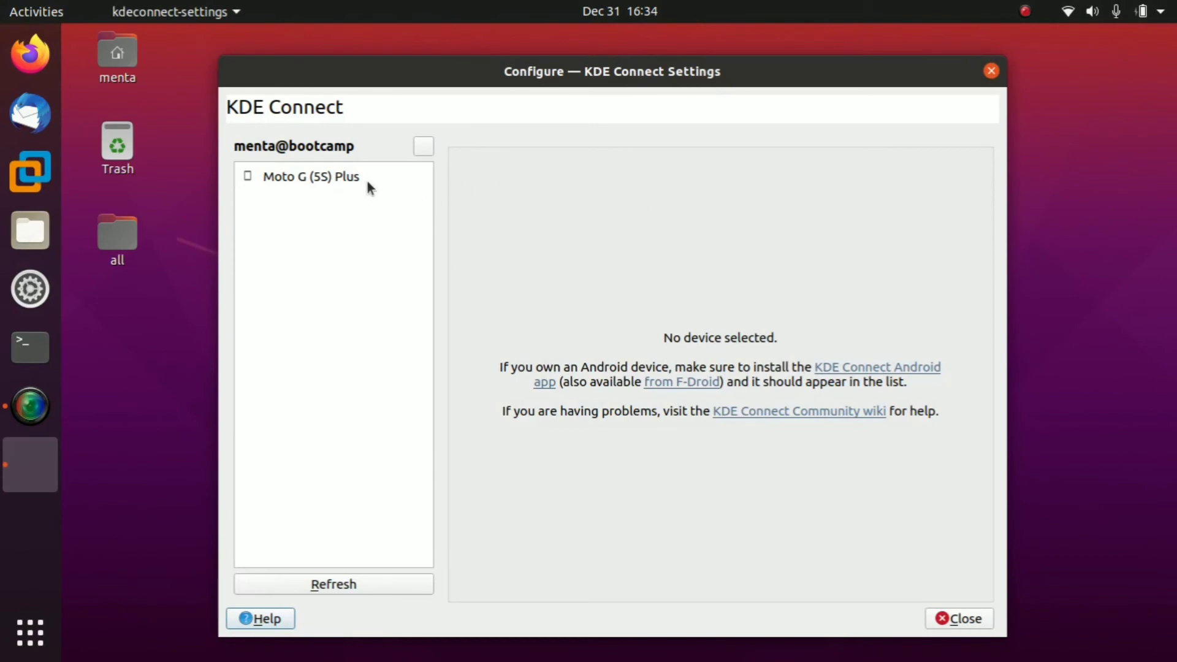
# Step: Select the Moto G (5S) Plus and request pairing with it
pyautogui.click(310, 175)
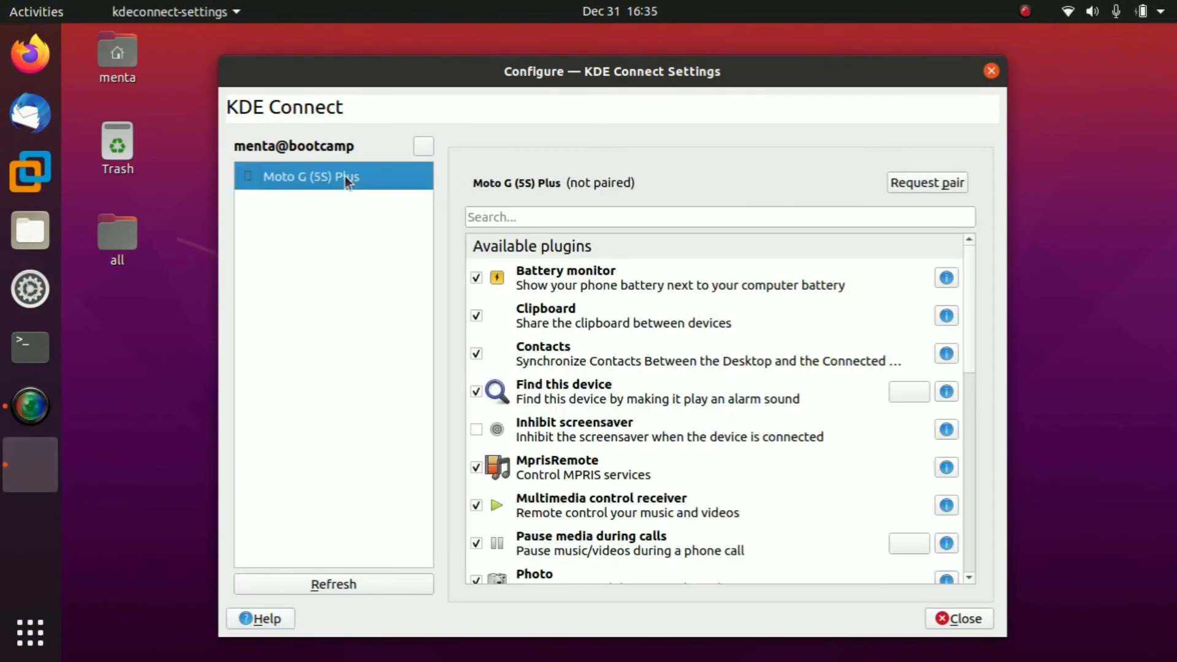
pyautogui.moveTo(884, 209)
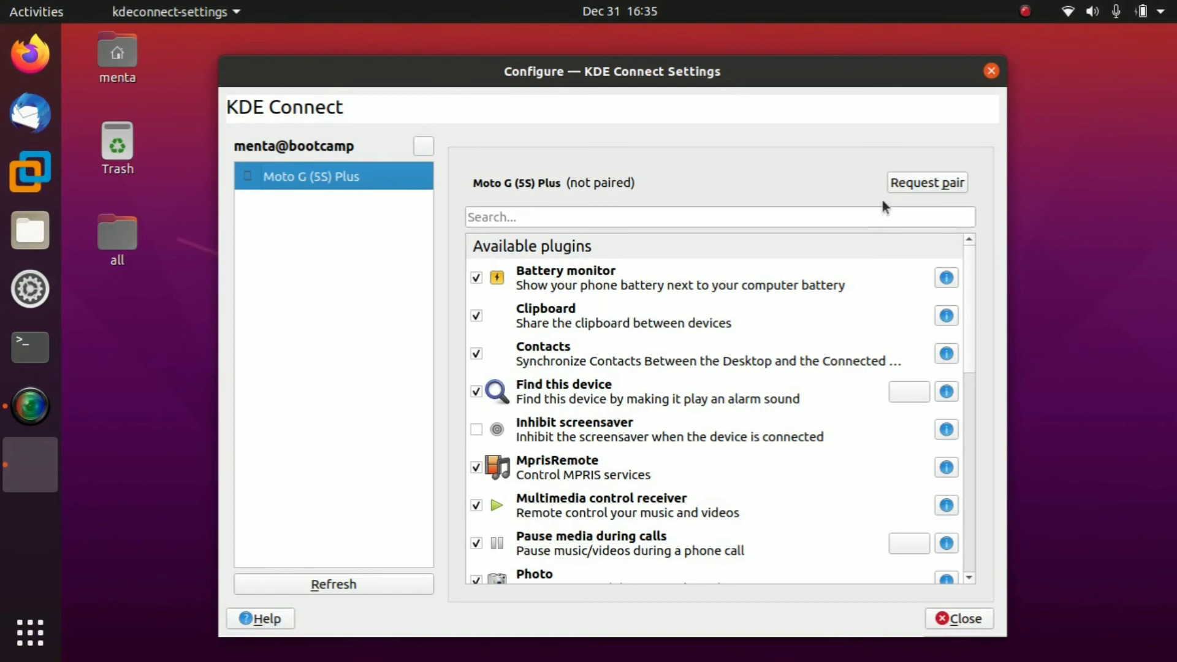
pyautogui.click(927, 183)
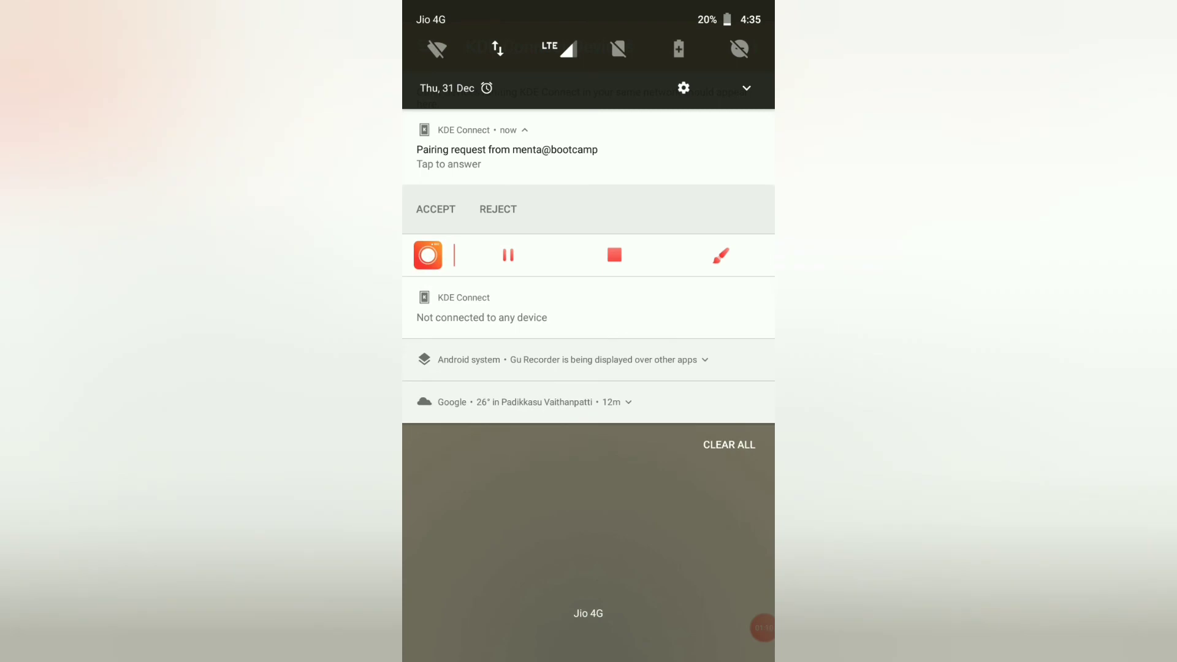
# Step: Accept the menta@bootcamp pairing request on the phone
pyautogui.click(434, 209)
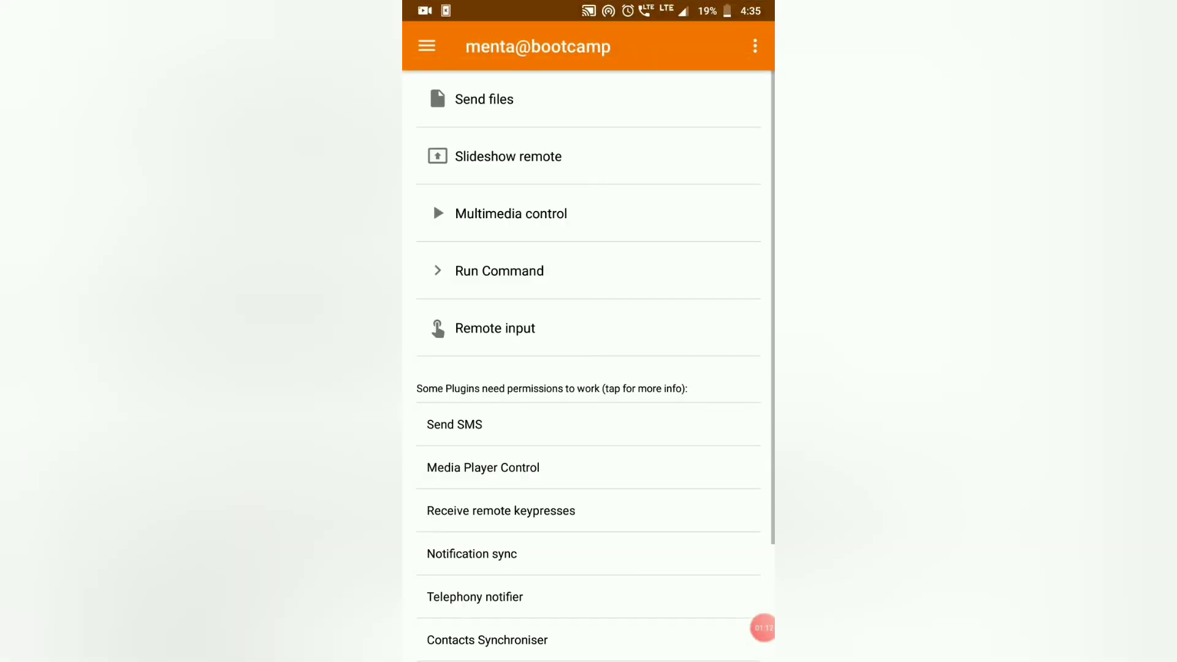